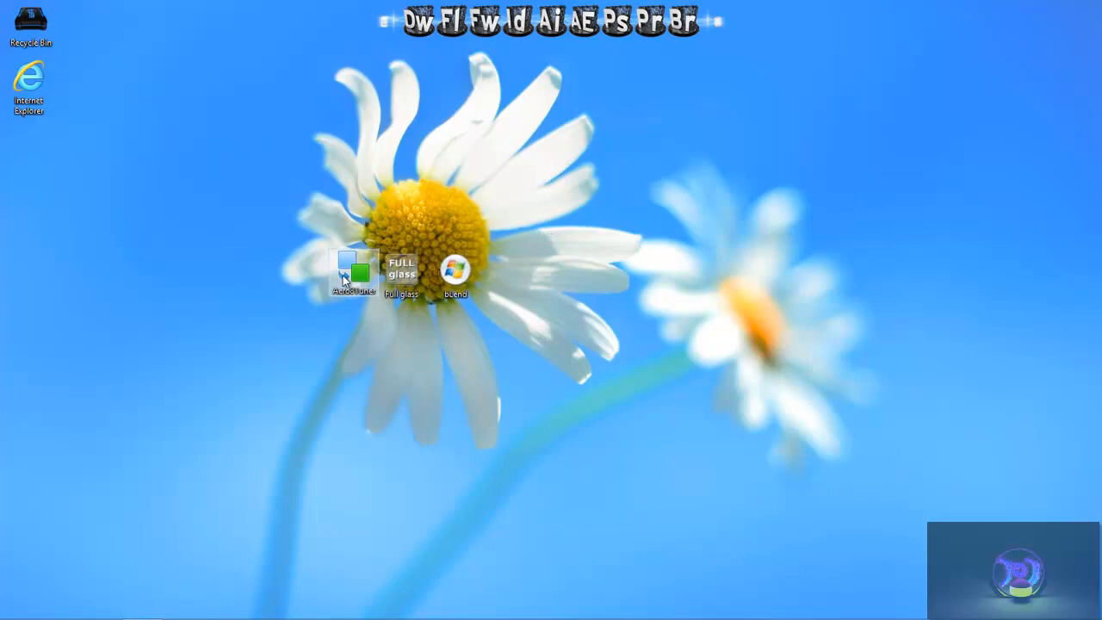
- Bring up the desktop's right-click shortcut menu on an empty area
right_click(432, 136)
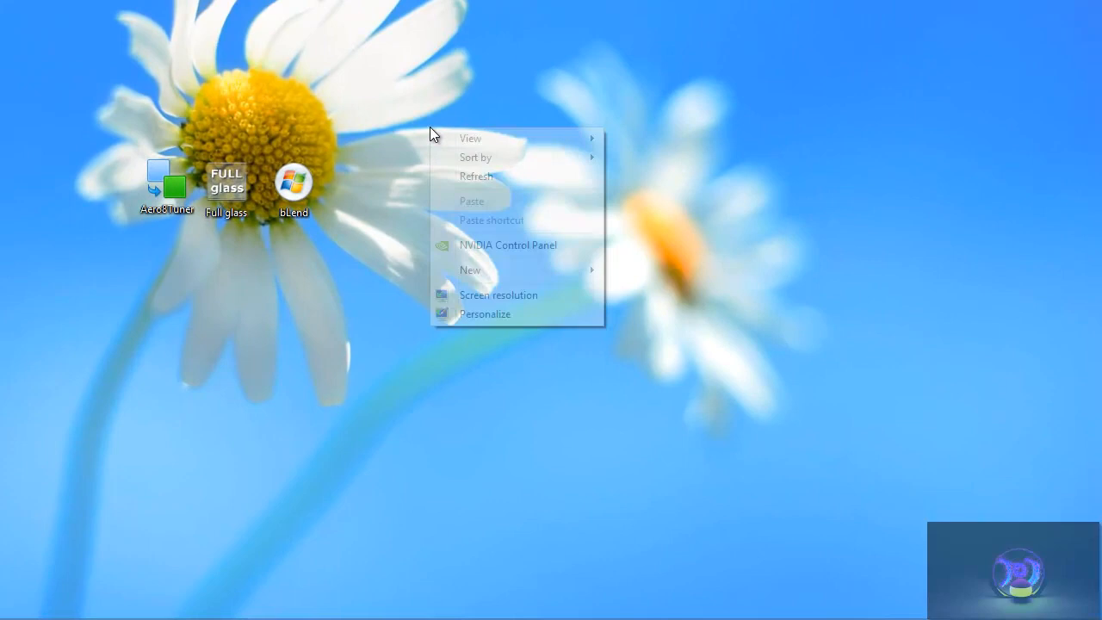
mouse_move(495, 321)
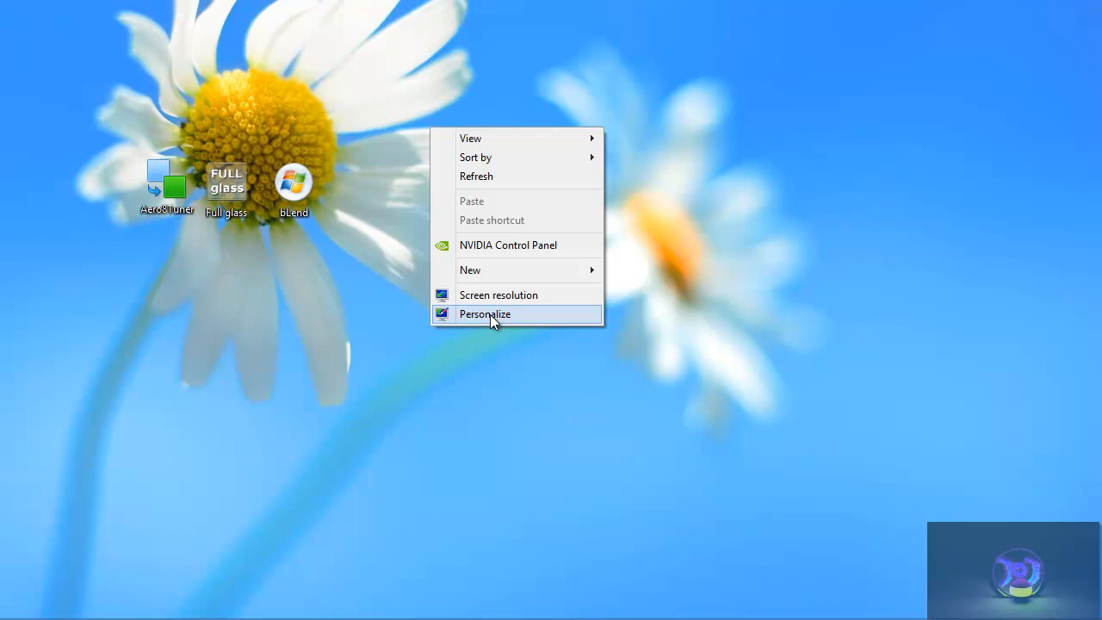
- Apply the 'Chameleon for 8 test' theme from Installed Themes in Personalization
click(485, 313)
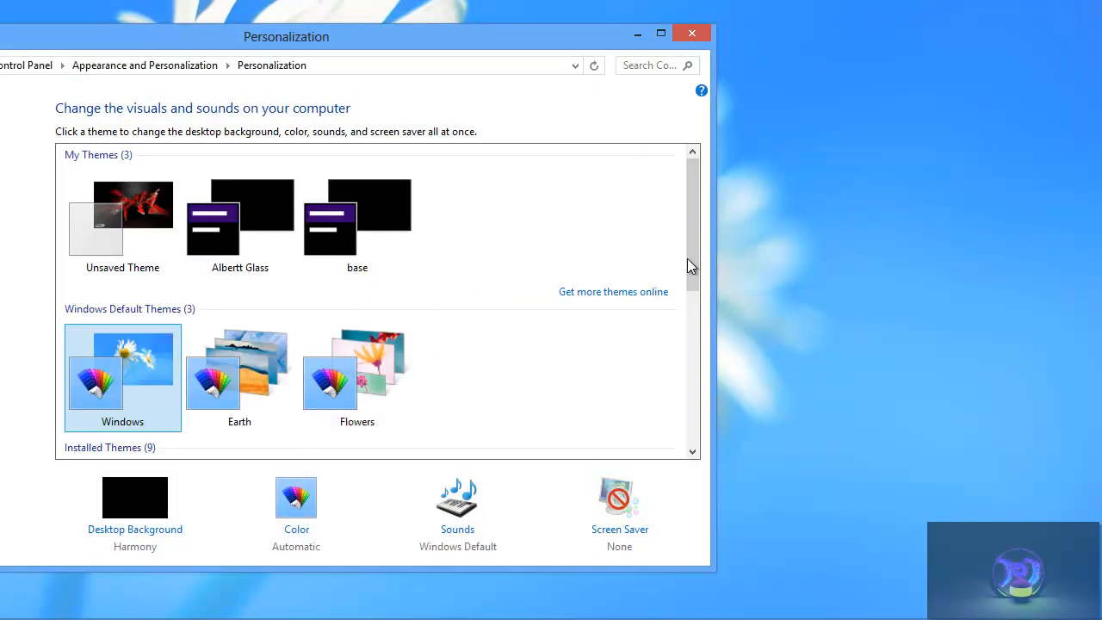
scroll(down, 3)
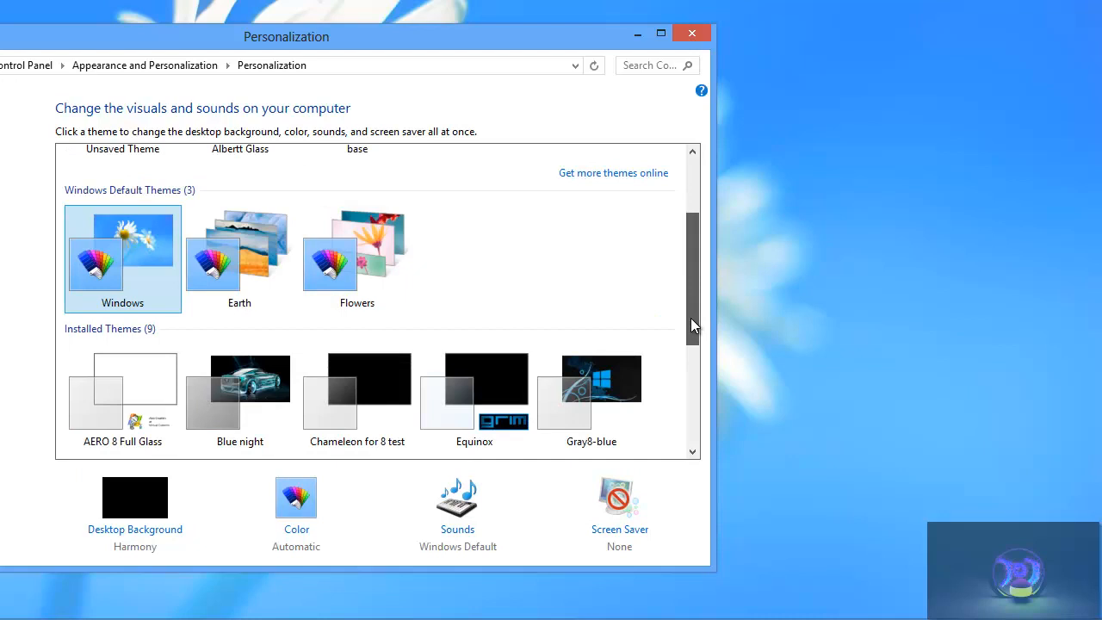
scroll(down, 3)
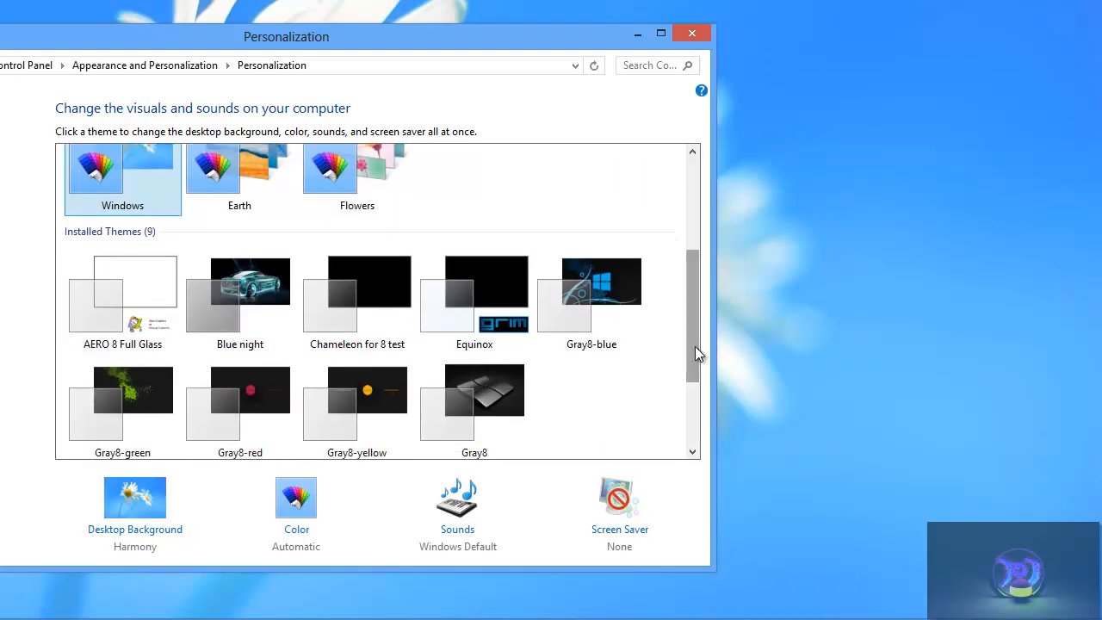
click(357, 293)
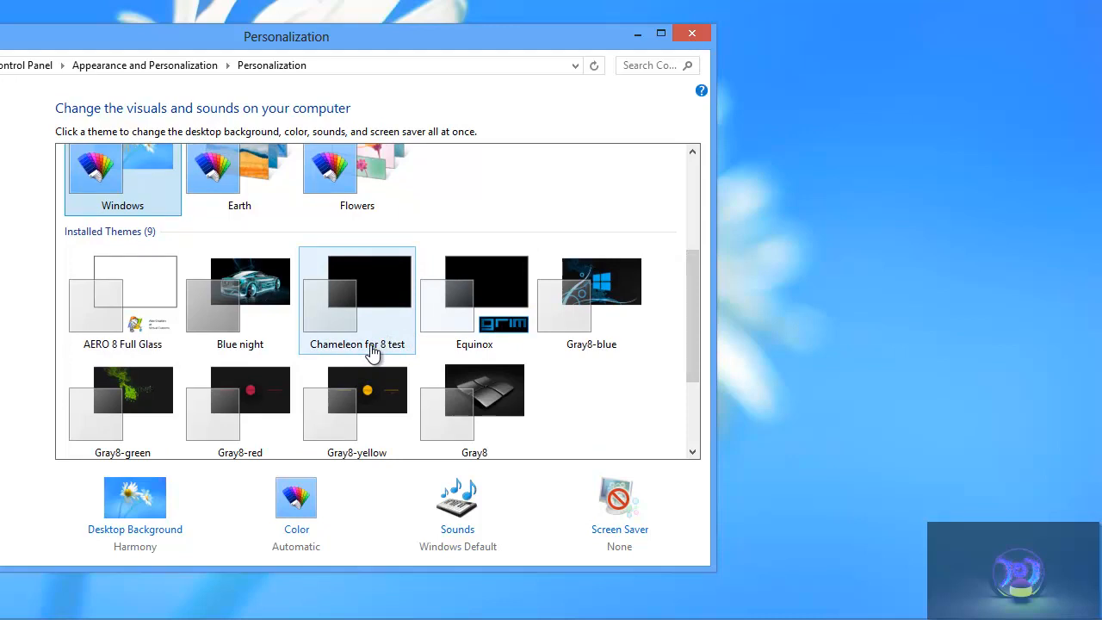
double_click(357, 280)
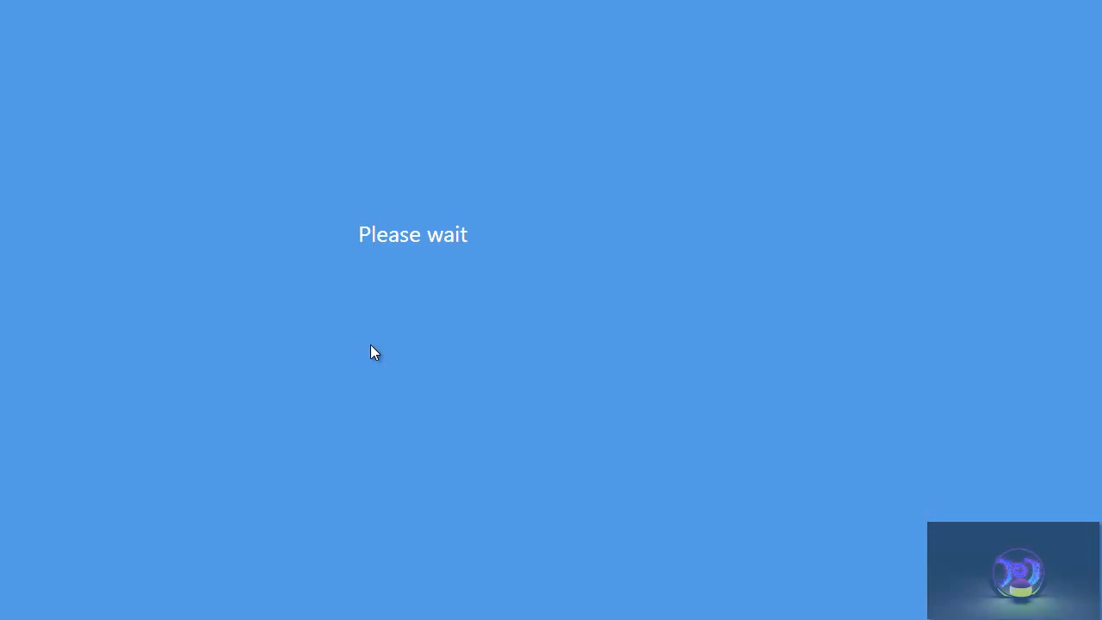
mouse_move(338, 281)
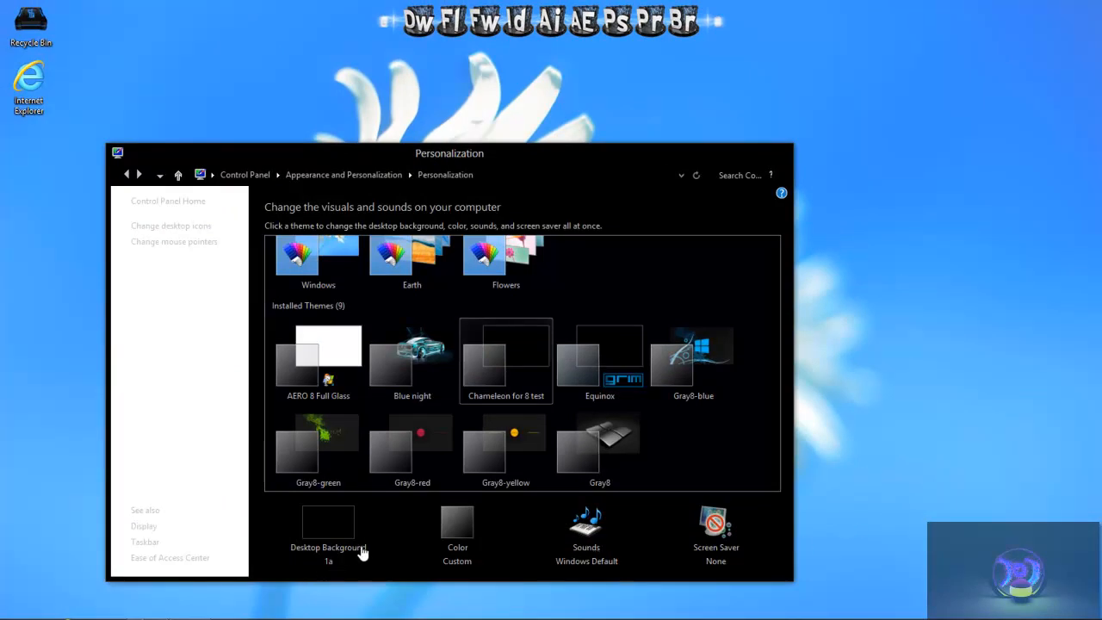
- Set the red graffiti picture from the Wall location as desktop background and save changes
click(328, 548)
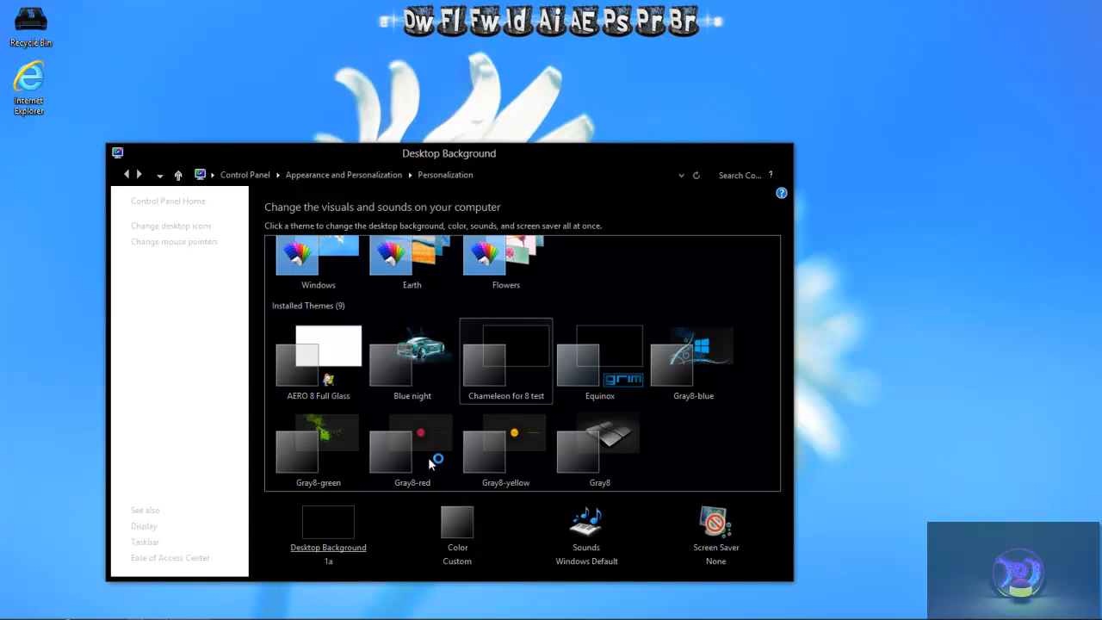
click(328, 547)
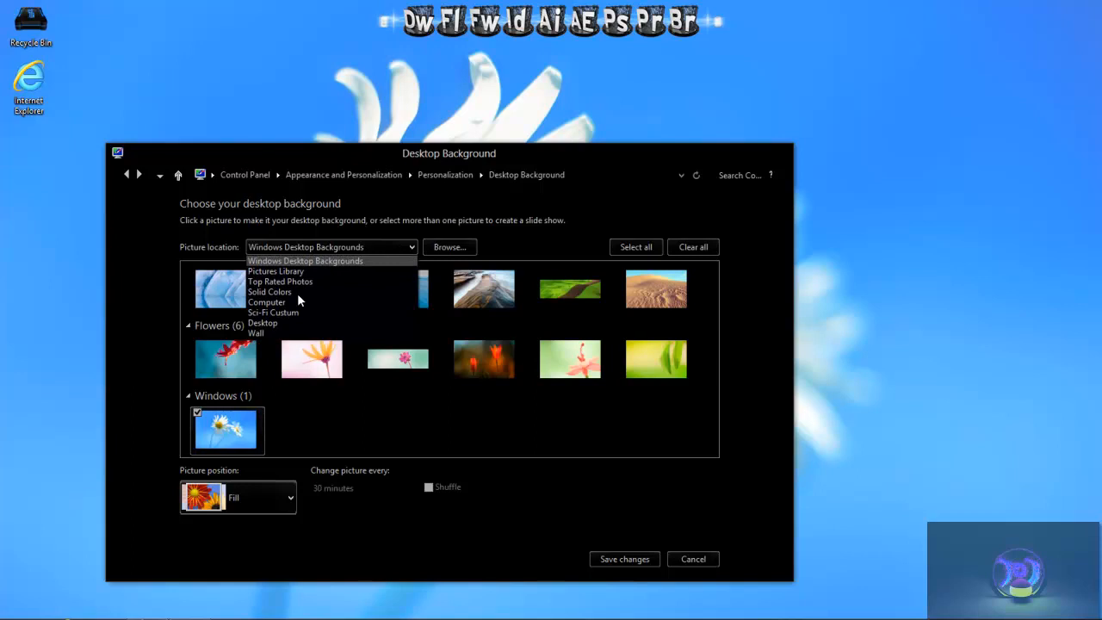
mouse_move(271, 323)
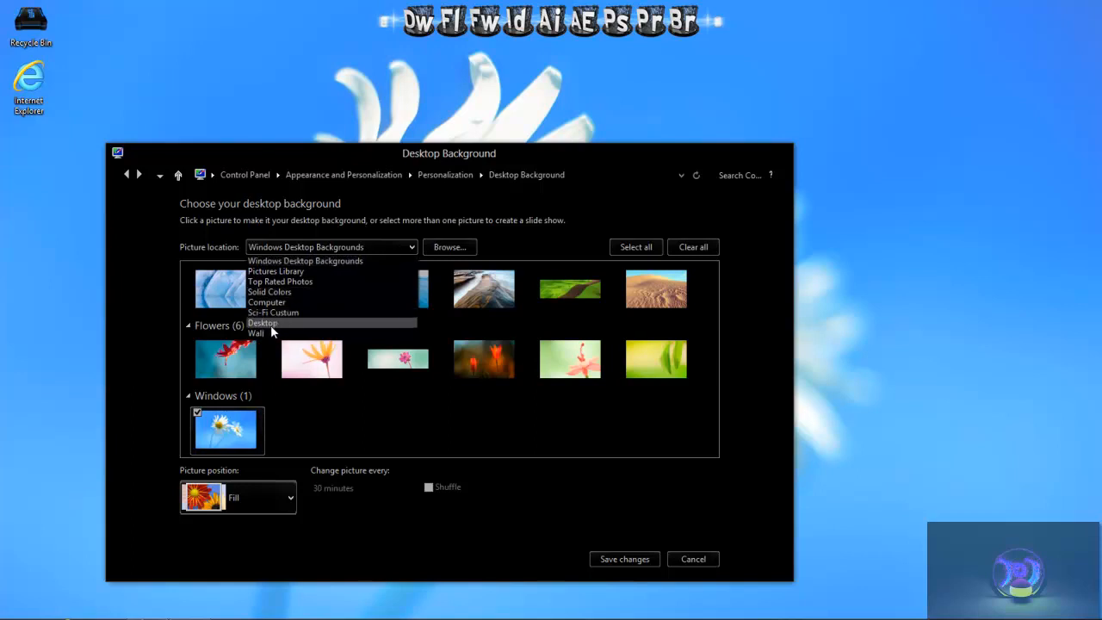
click(257, 333)
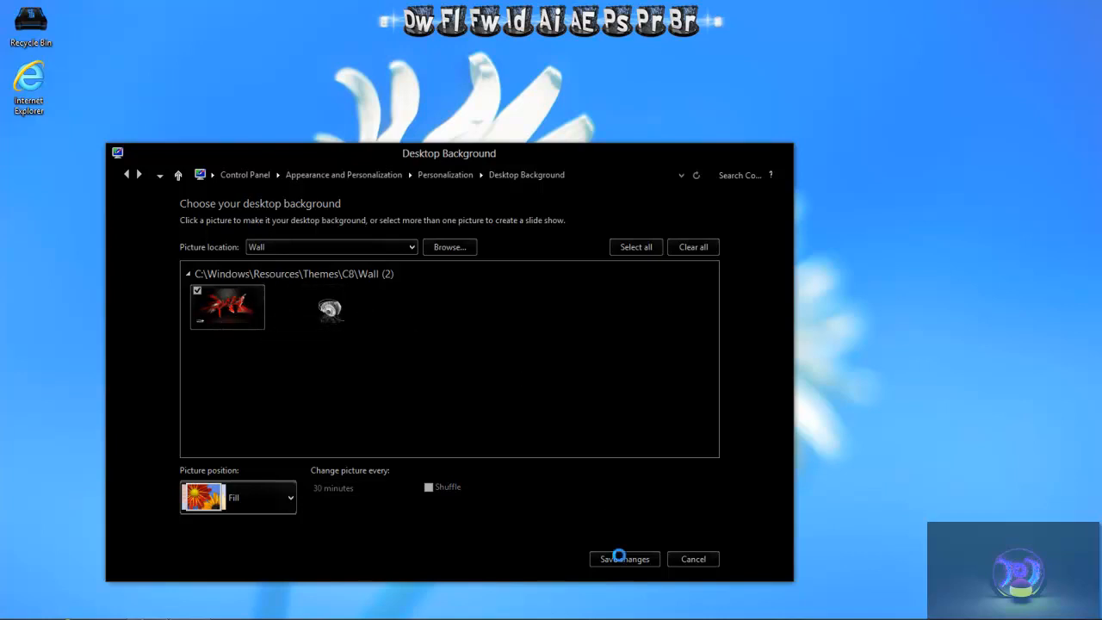
click(624, 559)
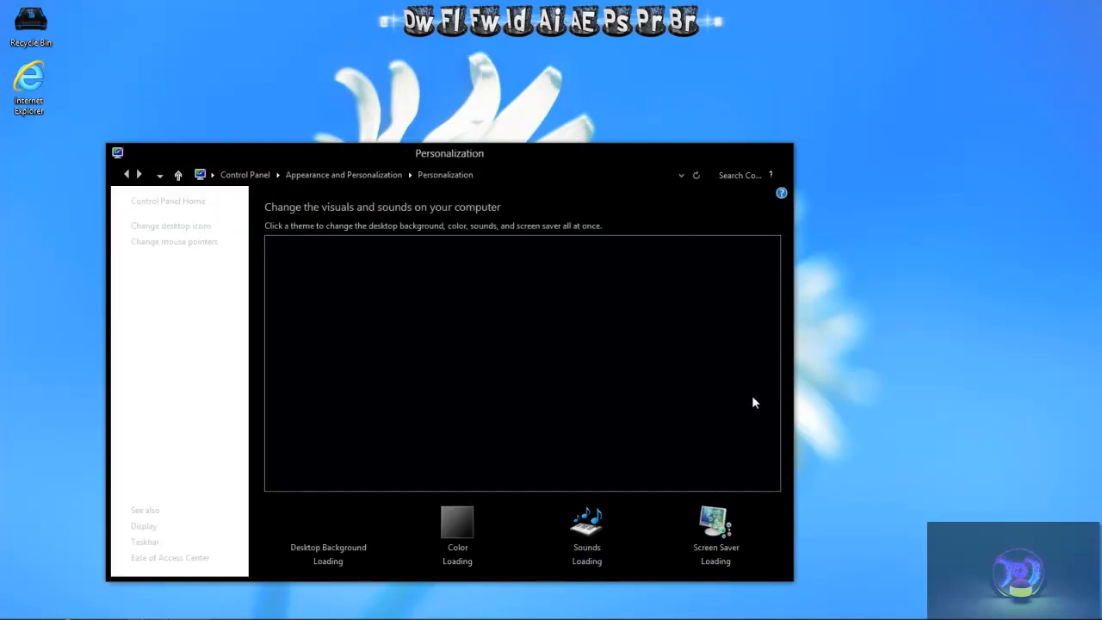
mouse_move(774, 150)
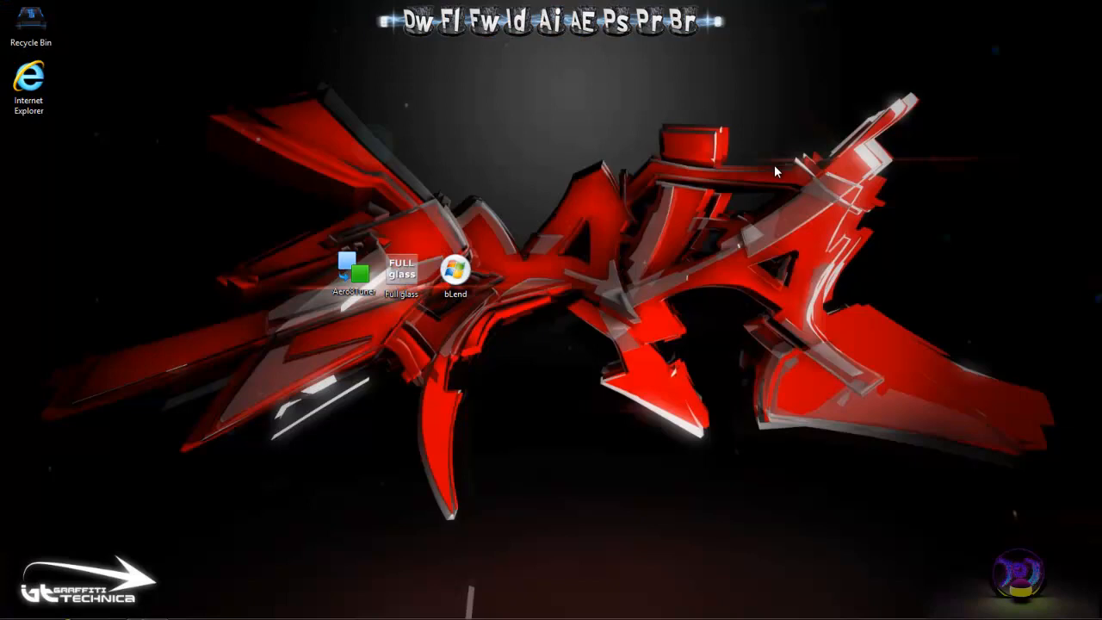
mouse_move(990, 478)
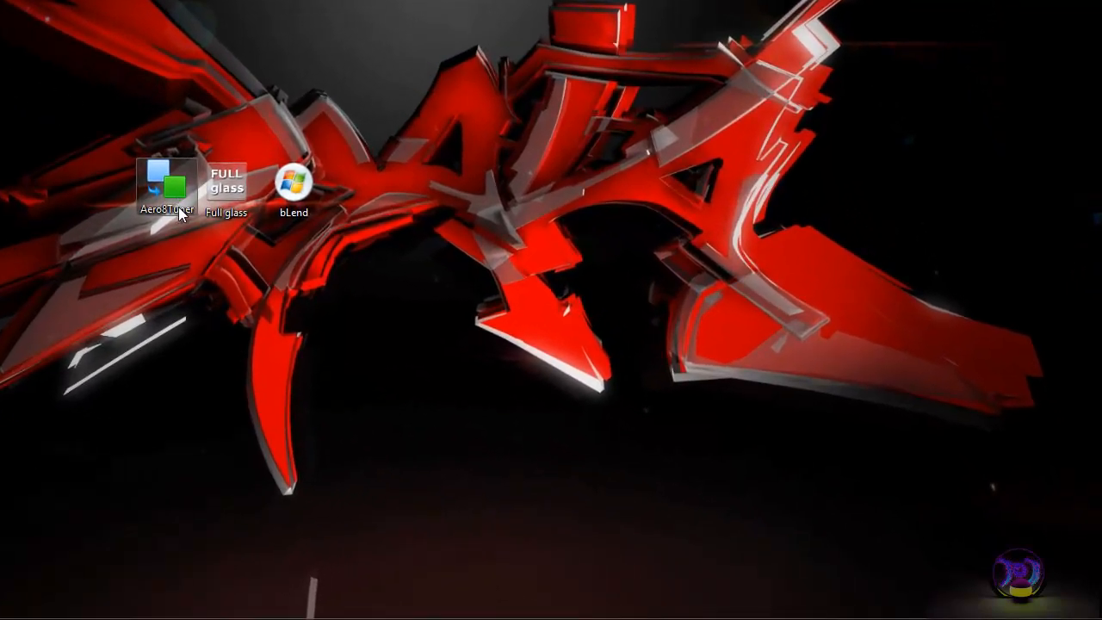
- Launch Aero8Tuner from its desktop icon
double_click(166, 184)
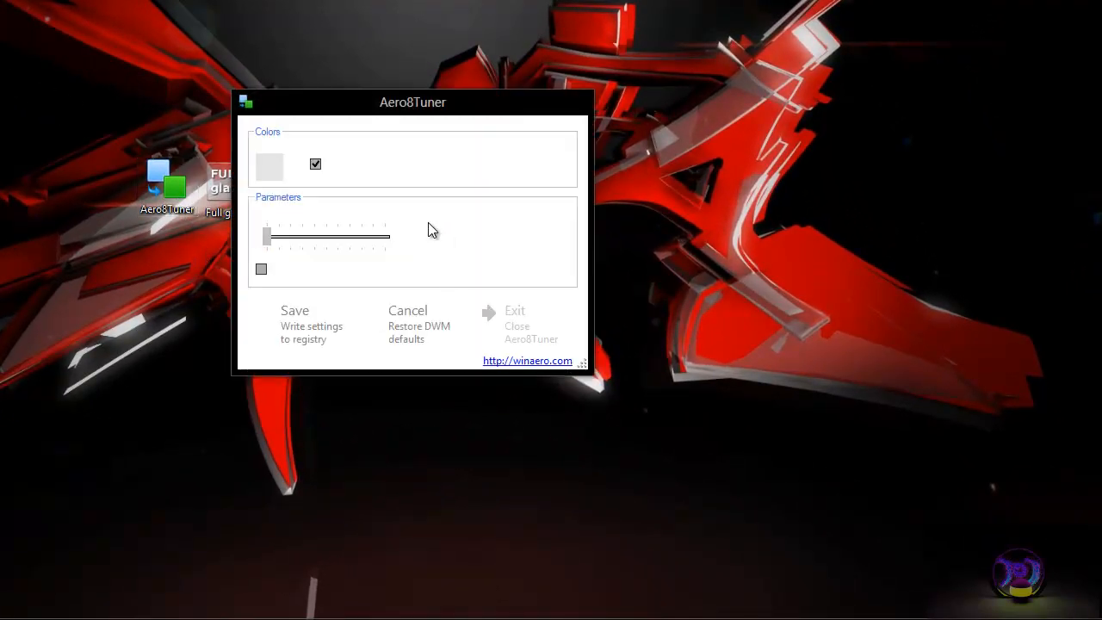
mouse_move(504, 192)
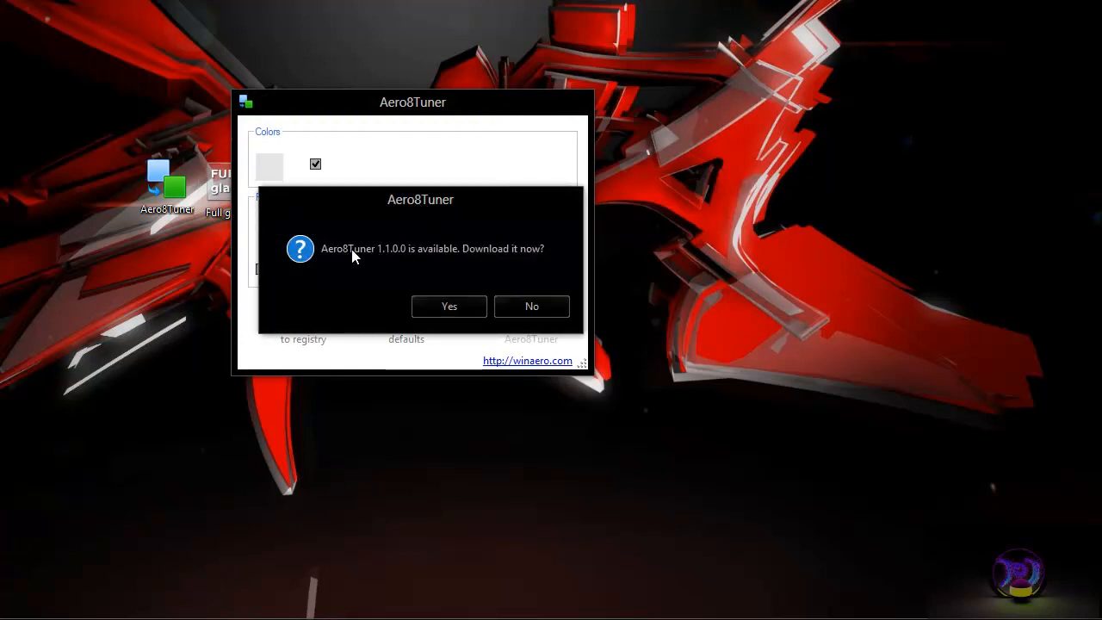
mouse_move(532, 306)
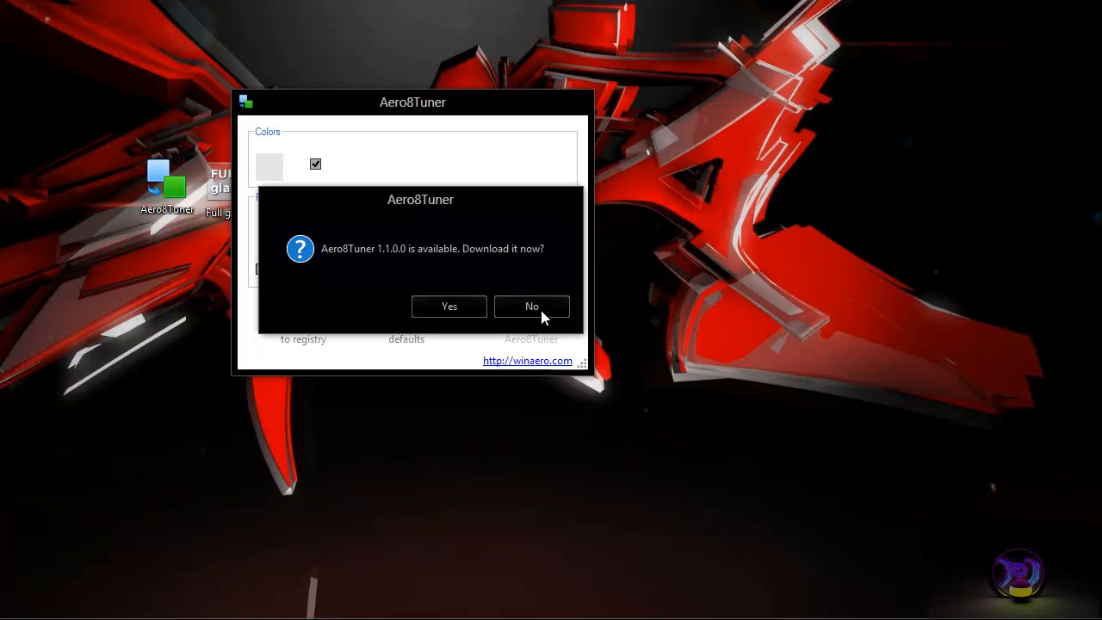
- Decline the update, confirm the glass colour, tick Parameters, and exit Aero8Tuner
click(531, 306)
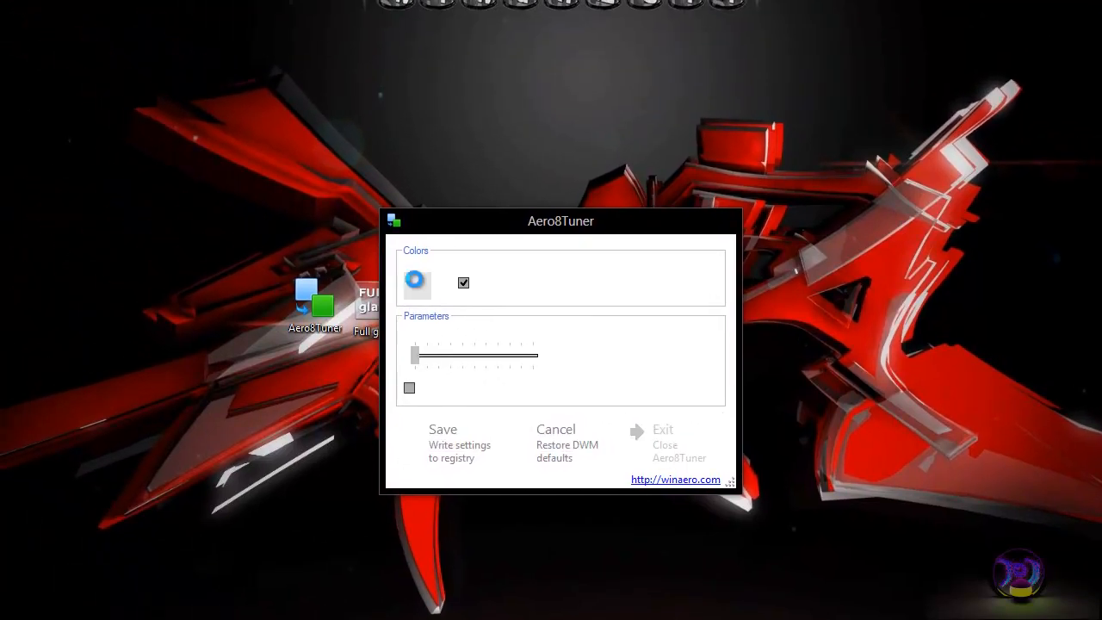
click(416, 283)
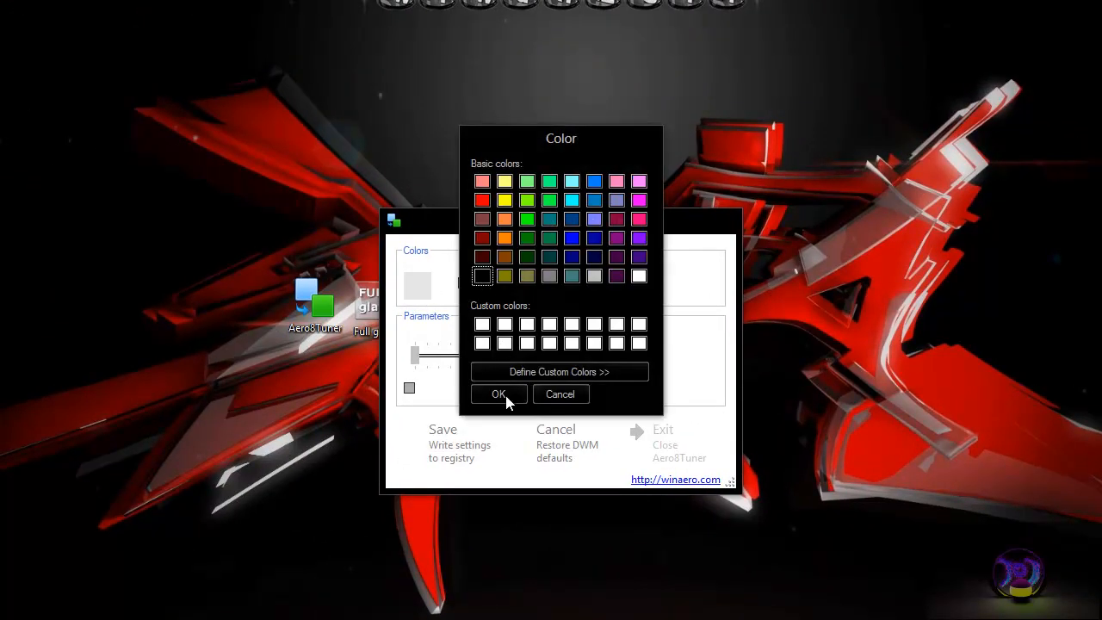
click(497, 394)
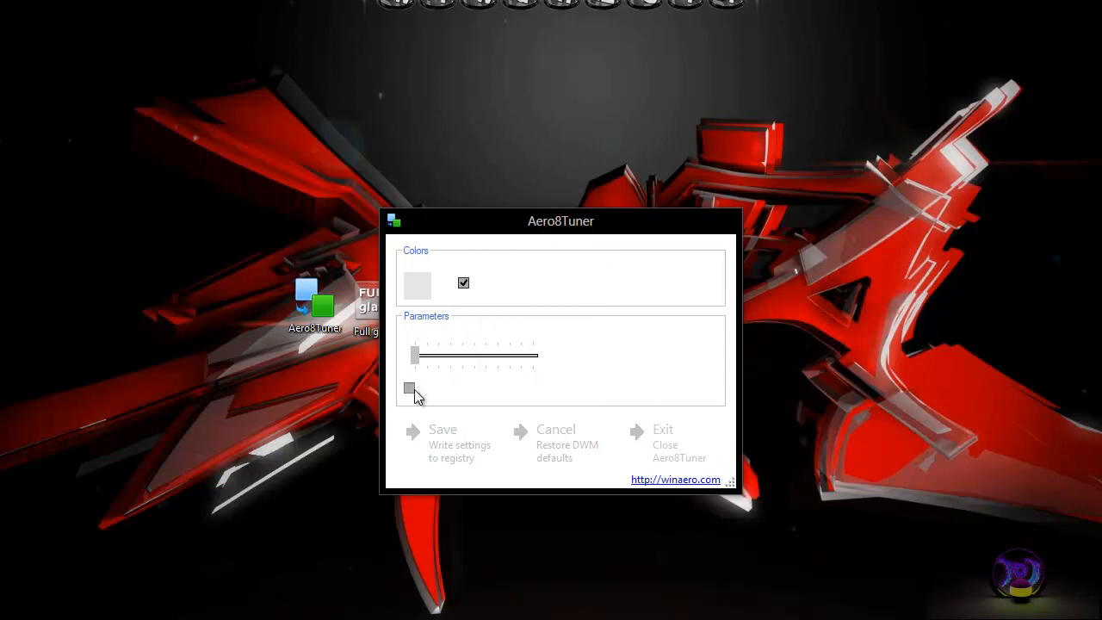
mouse_move(471, 393)
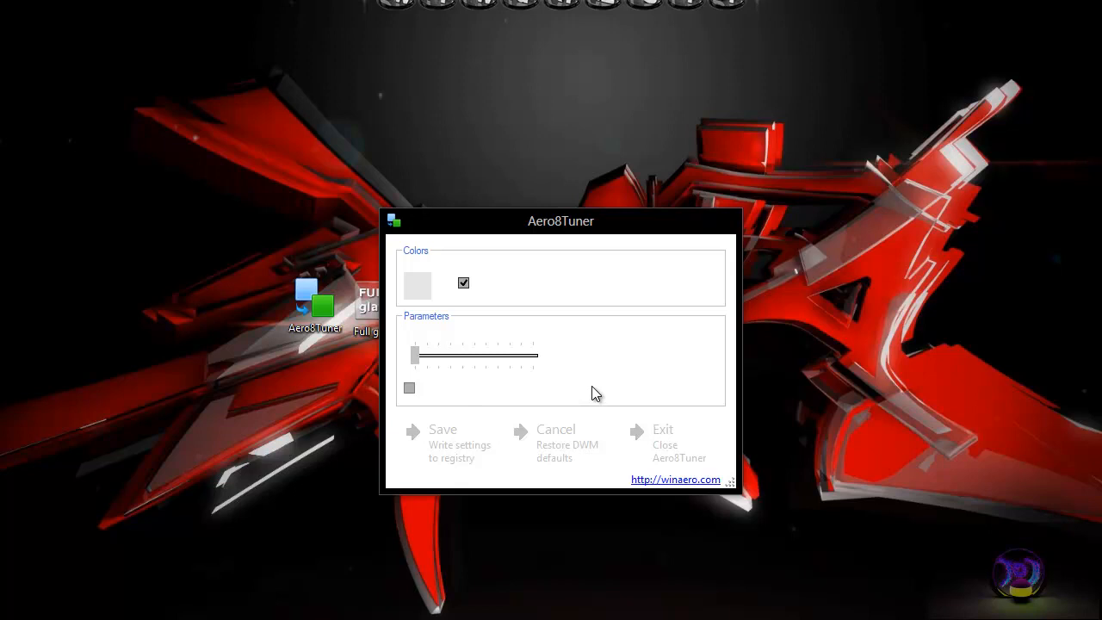
click(409, 388)
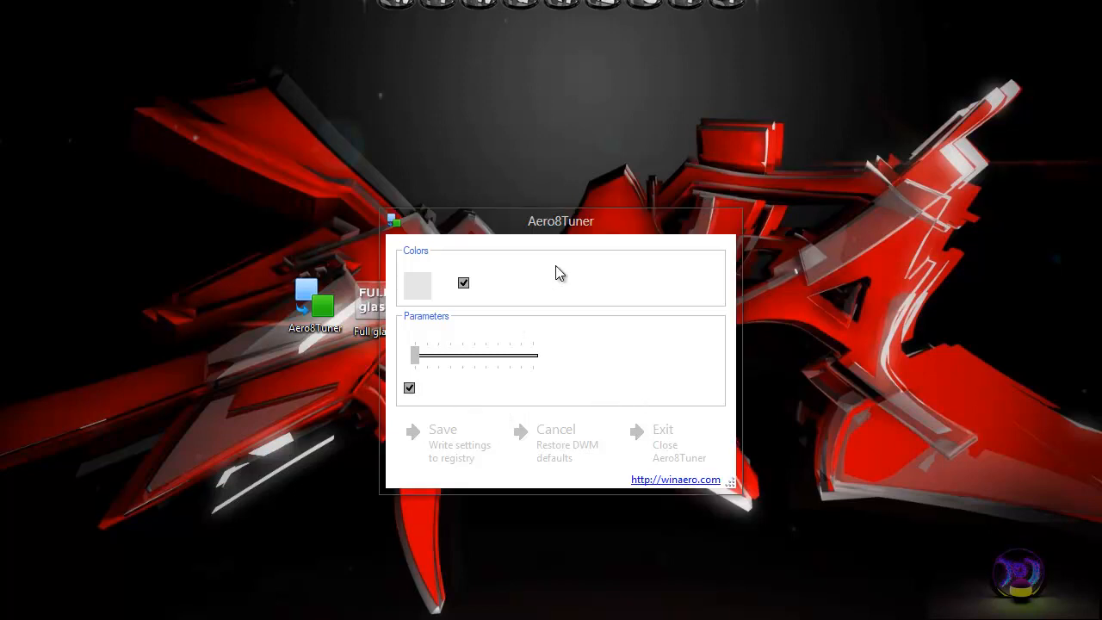
drag(561, 222, 606, 267)
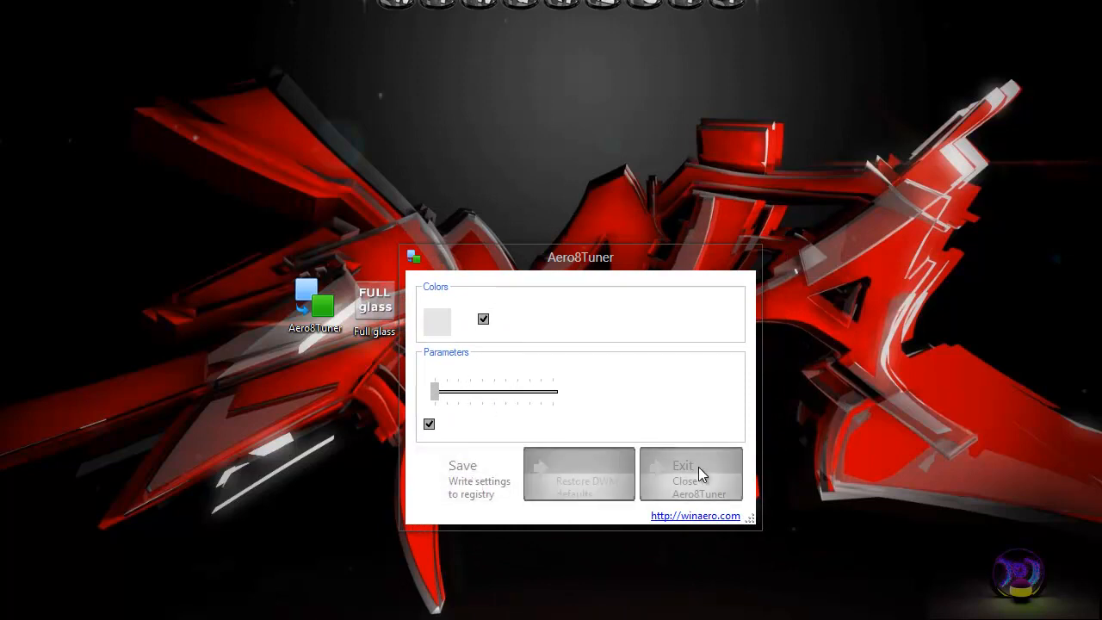
click(691, 474)
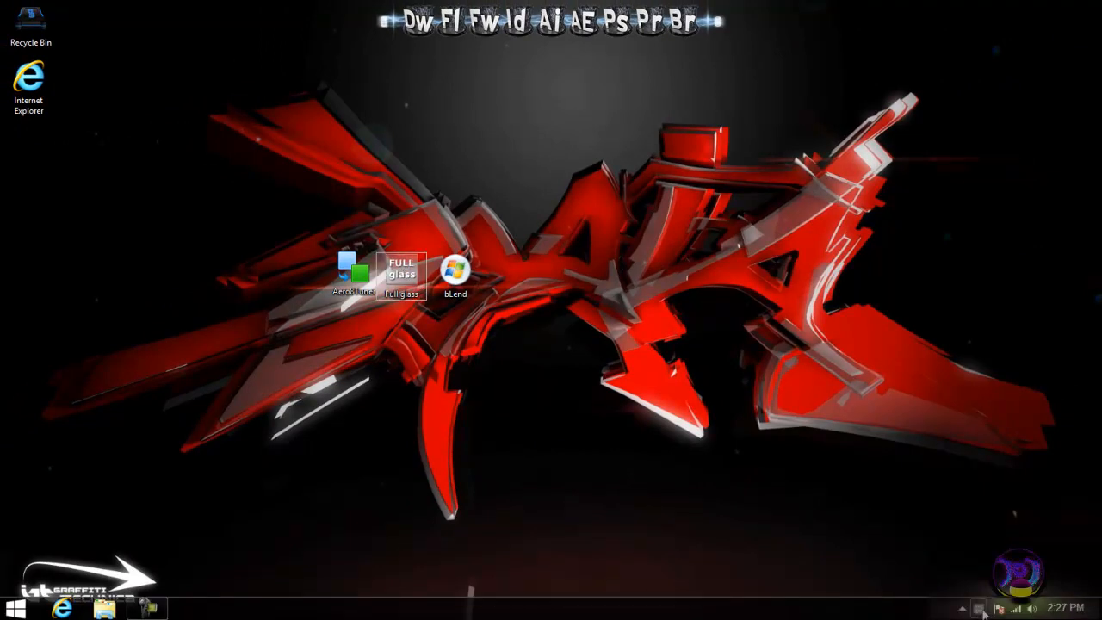
mouse_move(537, 354)
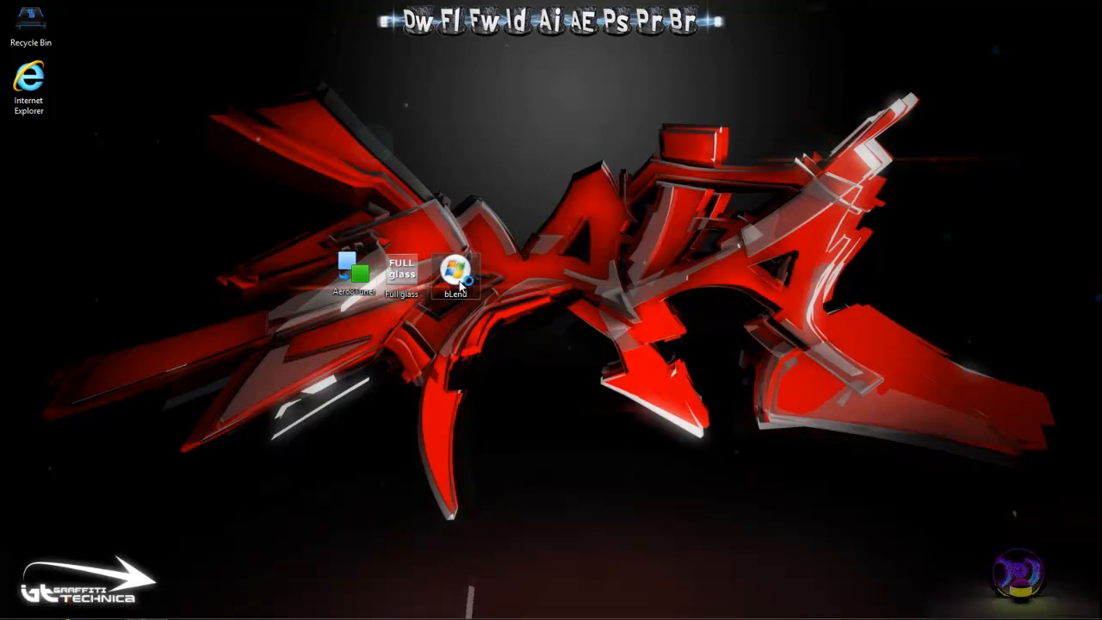
- Launch bLend from its desktop icon so its preferences window appears
double_click(456, 272)
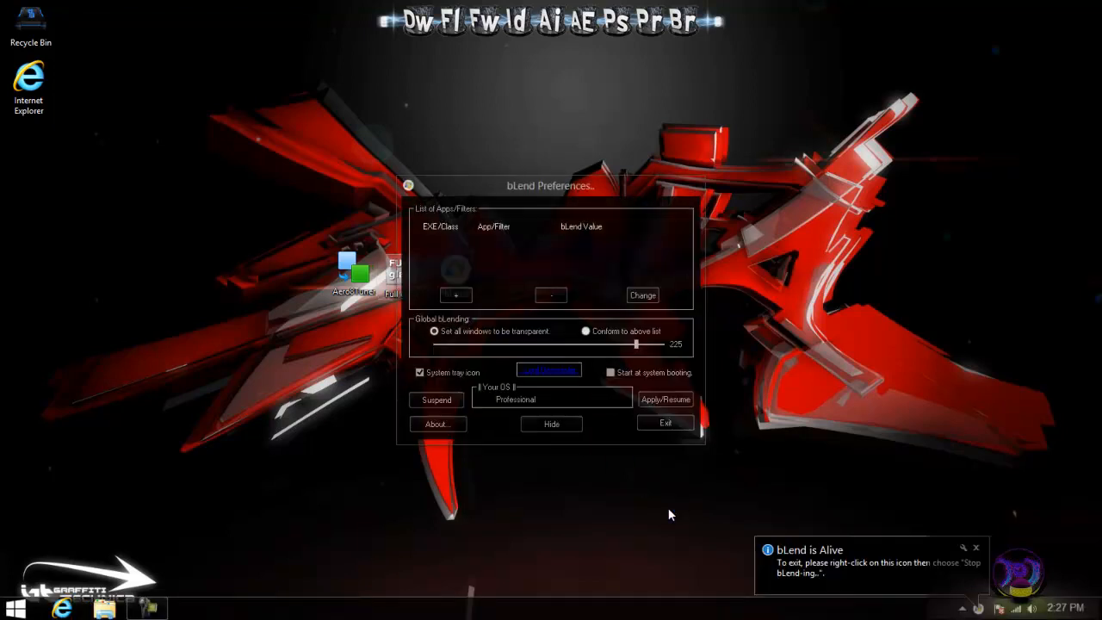